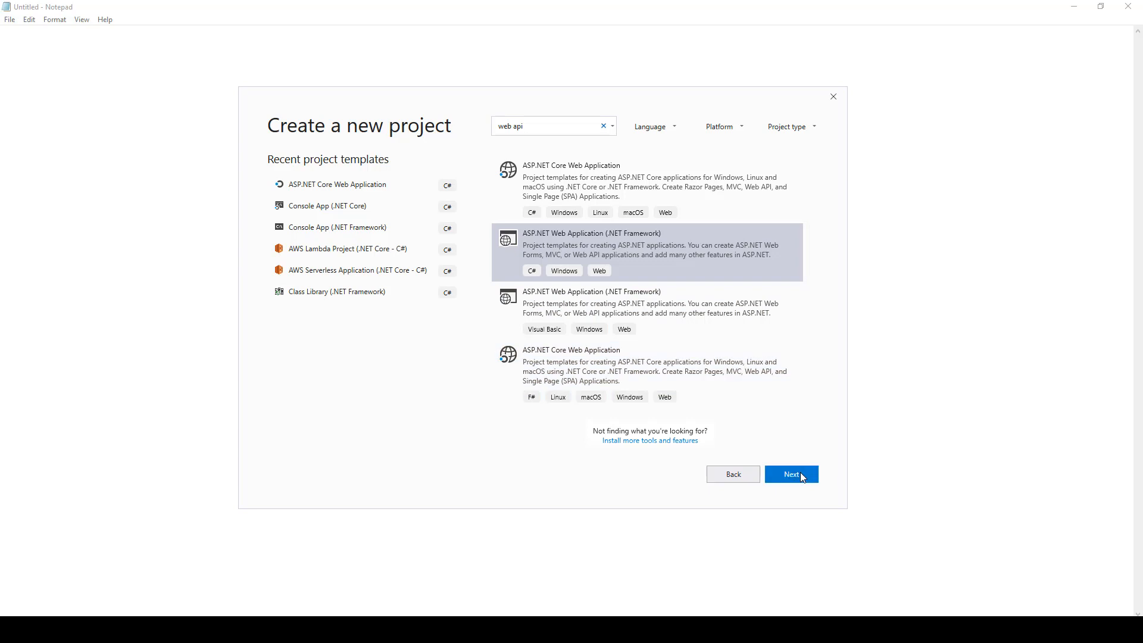
# Step: Choose the ASP.NET Web Application (.NET Framework) template and name the project WebAPIApp
pyautogui.click(790, 473)
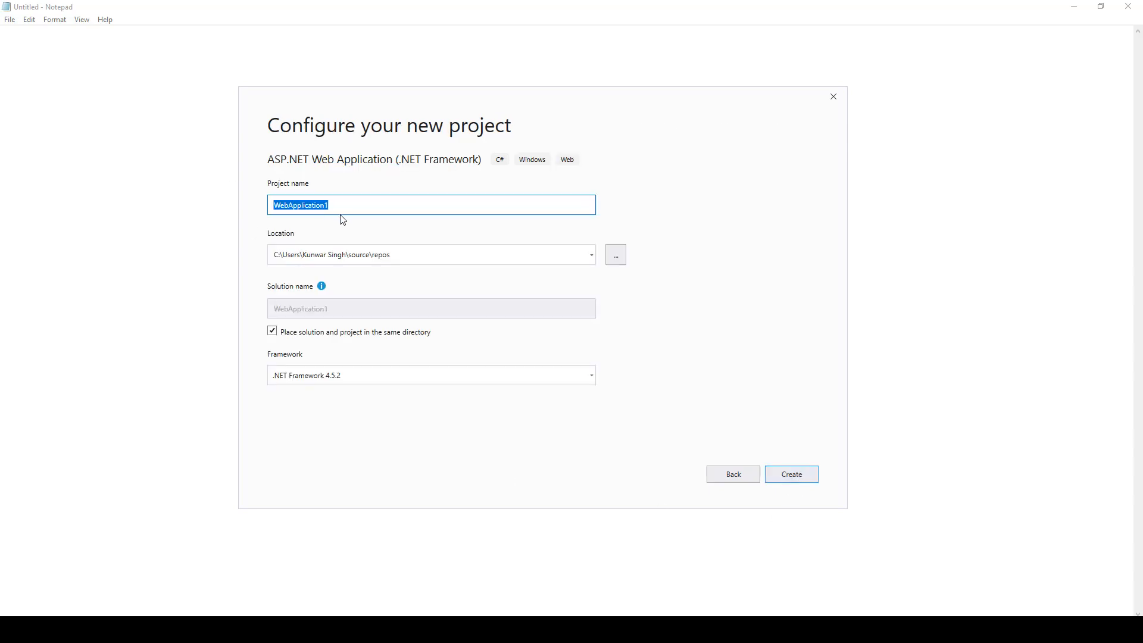
pyautogui.moveTo(347, 204)
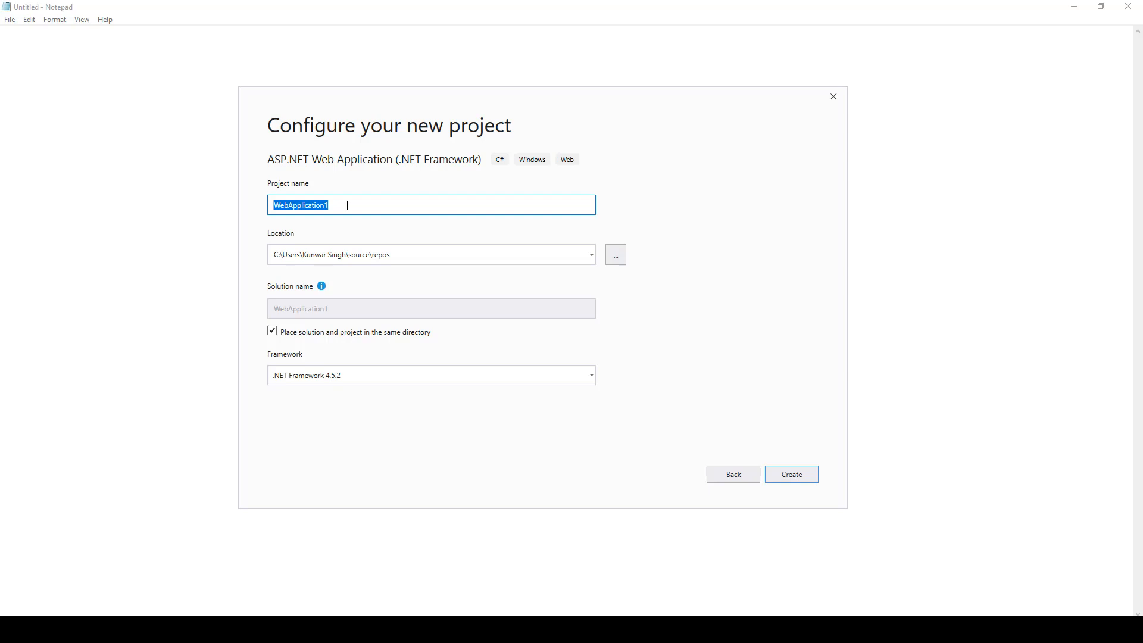
pyautogui.write('WebAPI')
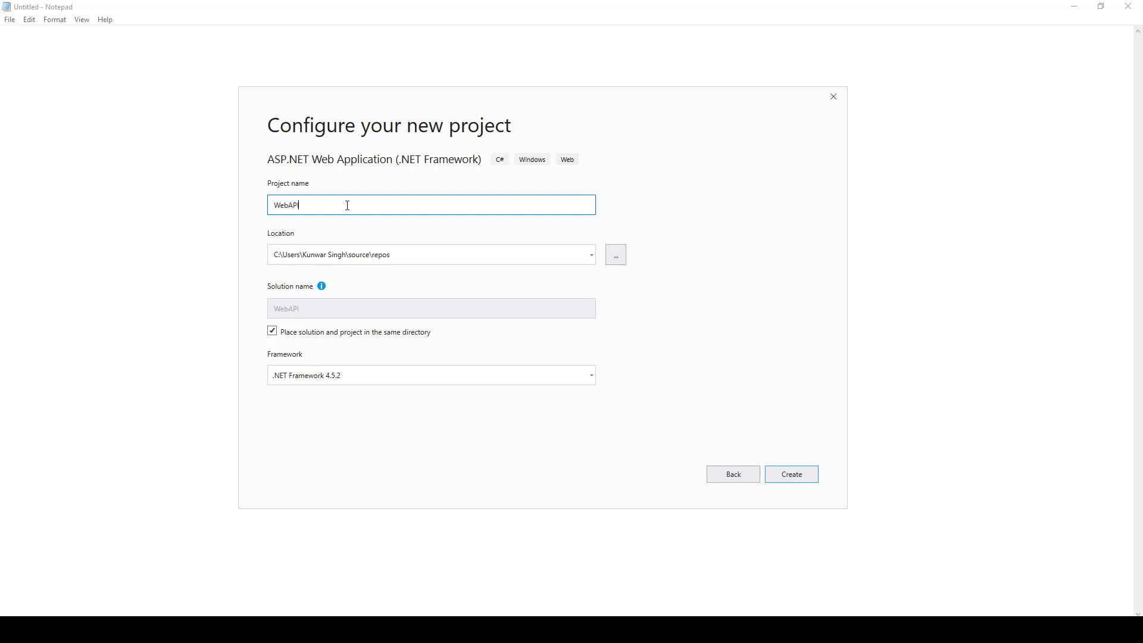
pyautogui.write('App')
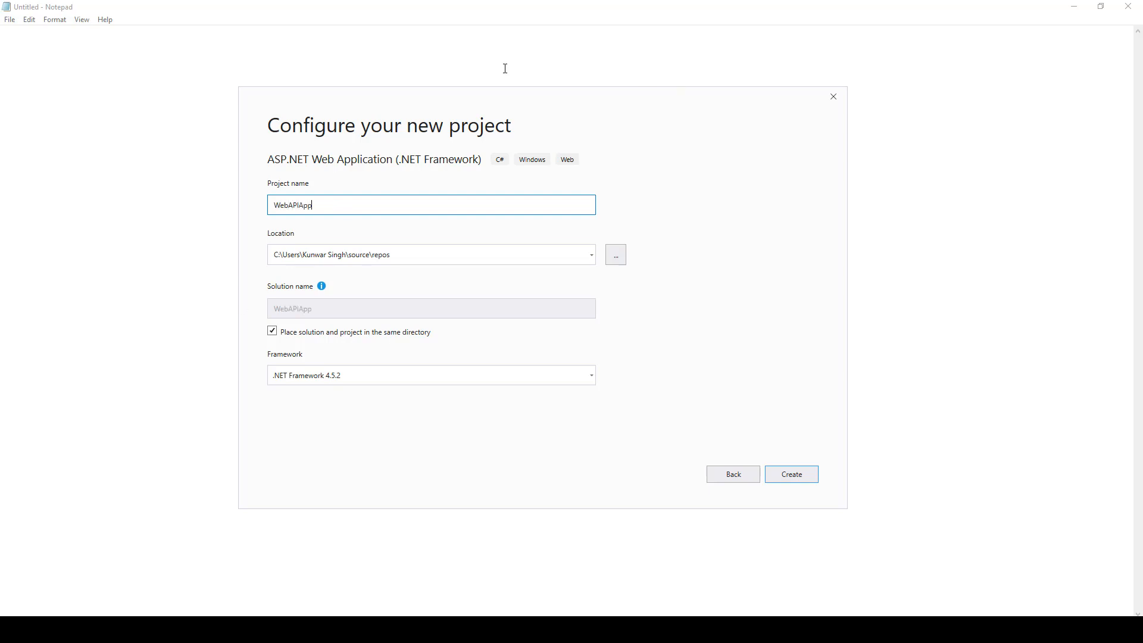
pyautogui.moveTo(386, 281)
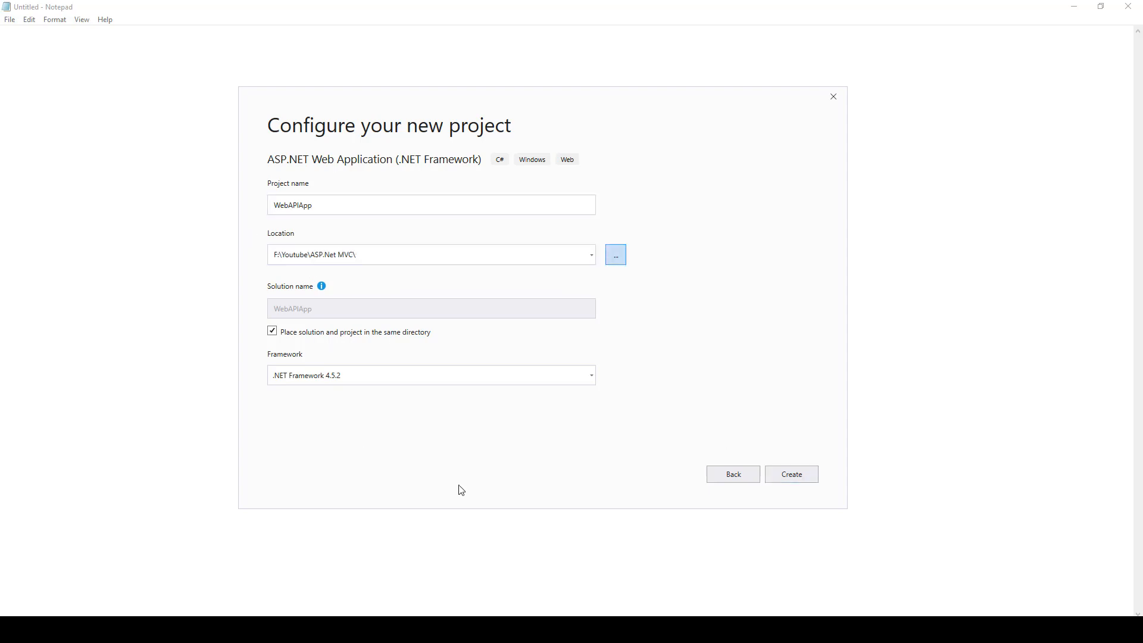
# Step: Create the WebAPIApp project from the Web API template with MVC and Web API references
pyautogui.click(792, 474)
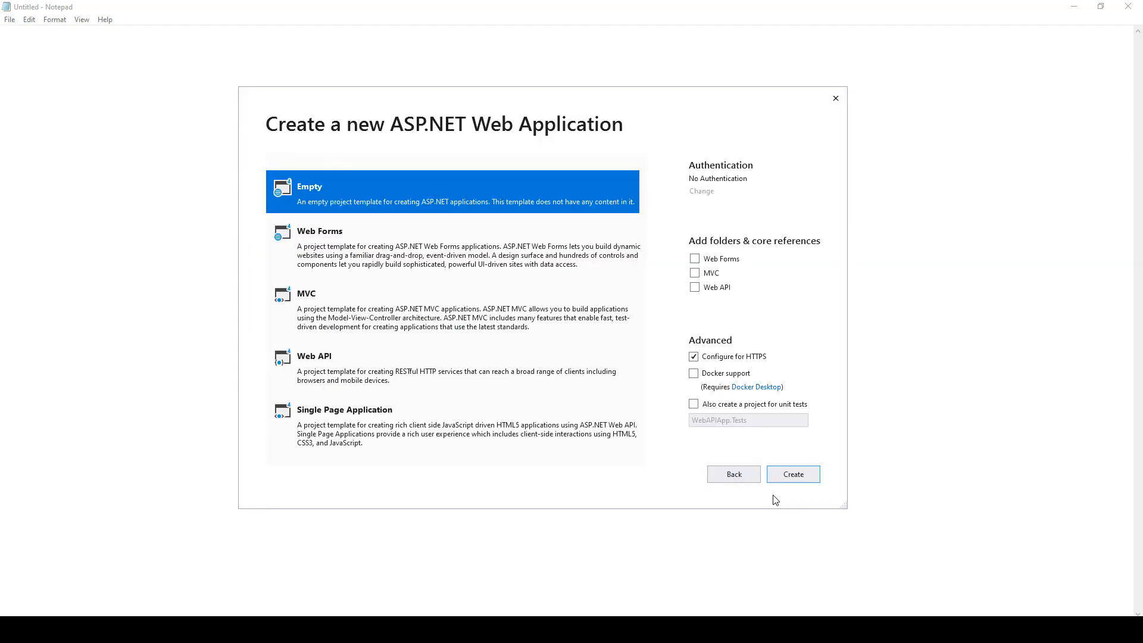
pyautogui.moveTo(346, 202)
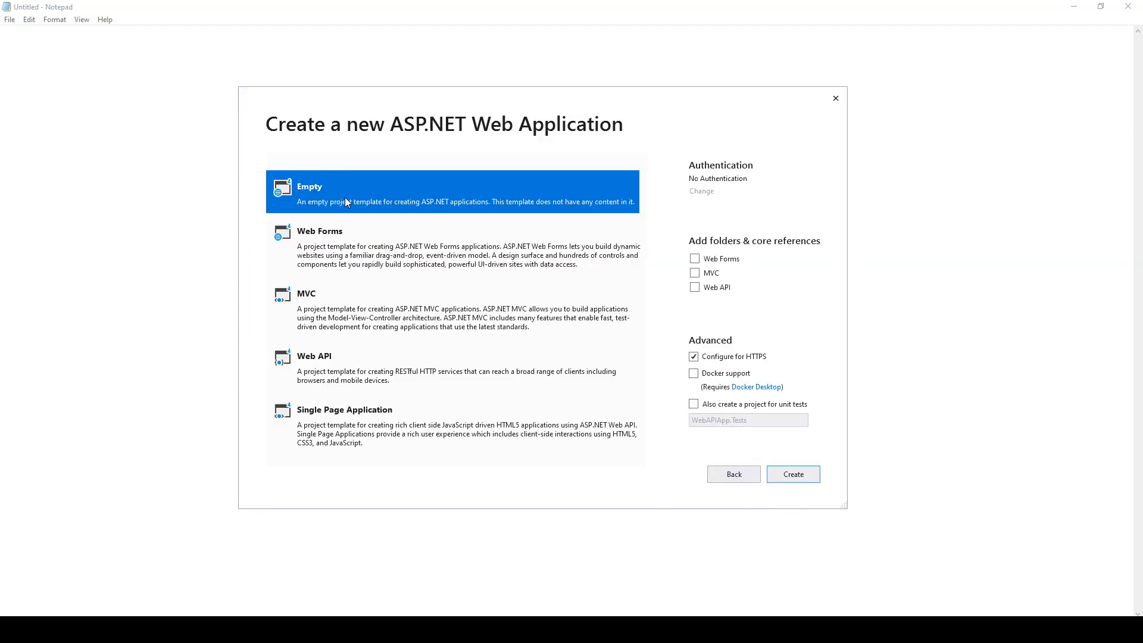
pyautogui.moveTo(336, 253)
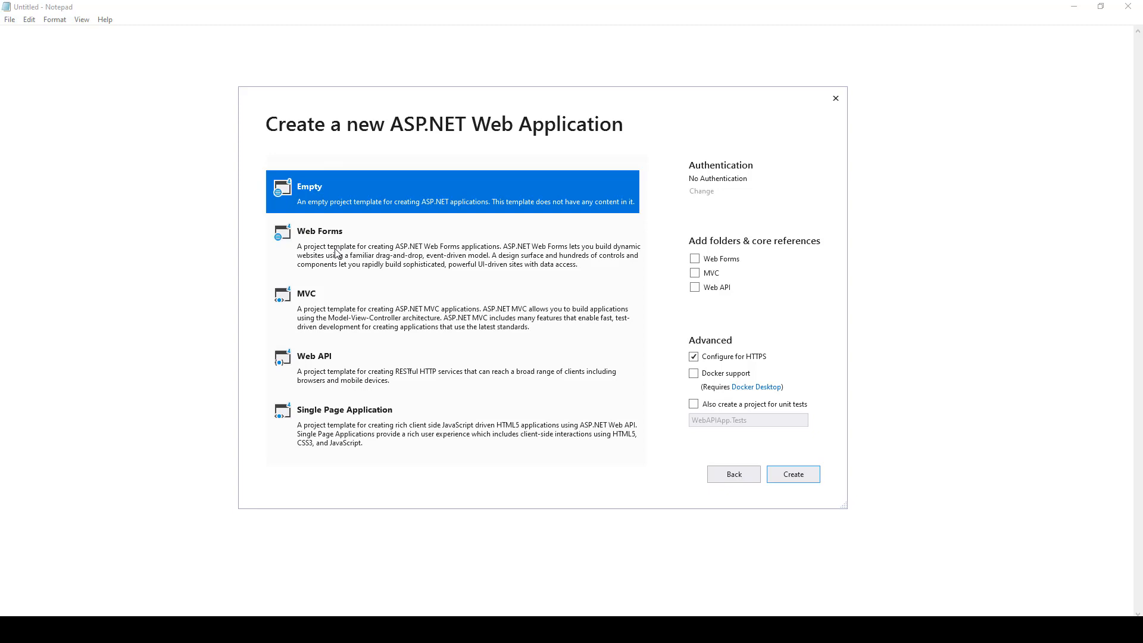
pyautogui.moveTo(307, 411)
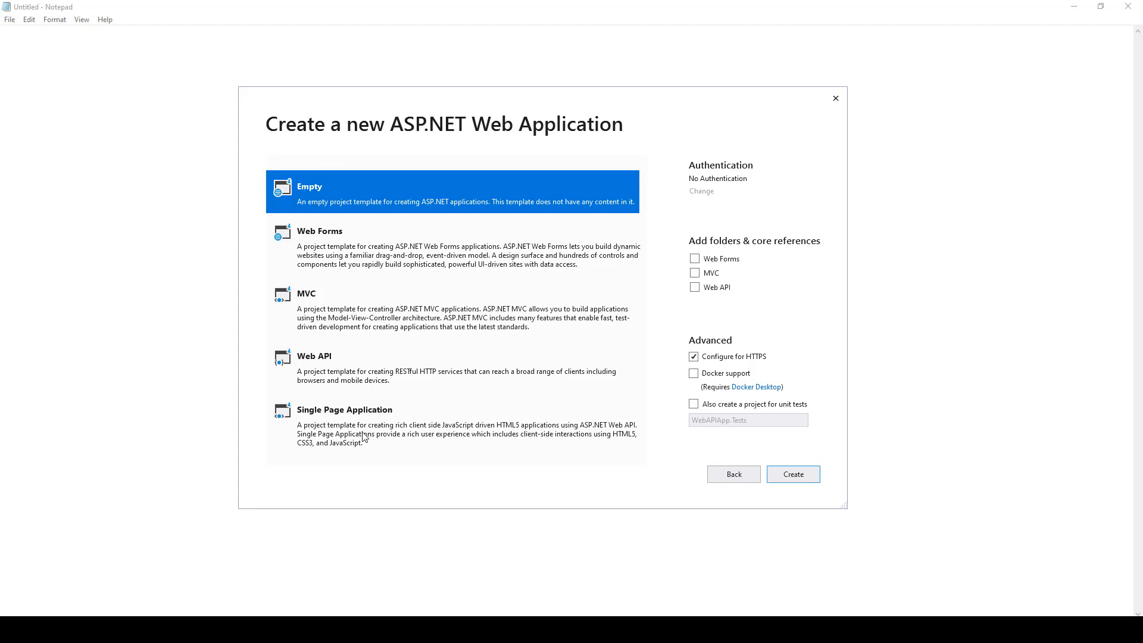
pyautogui.moveTo(720, 297)
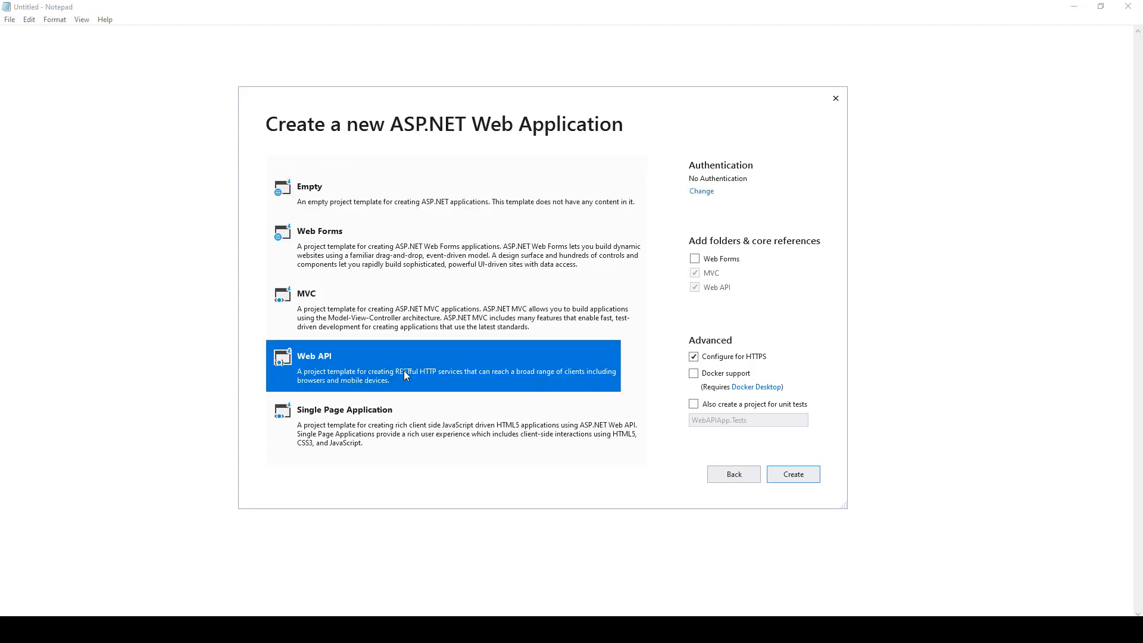
pyautogui.moveTo(714, 286)
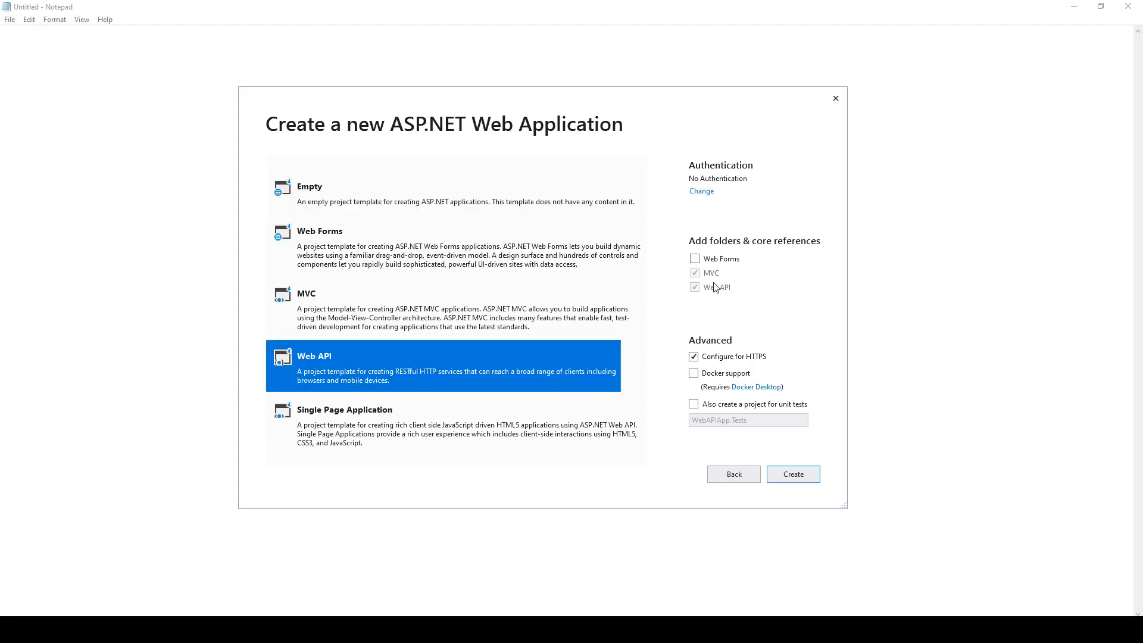
pyautogui.moveTo(721, 295)
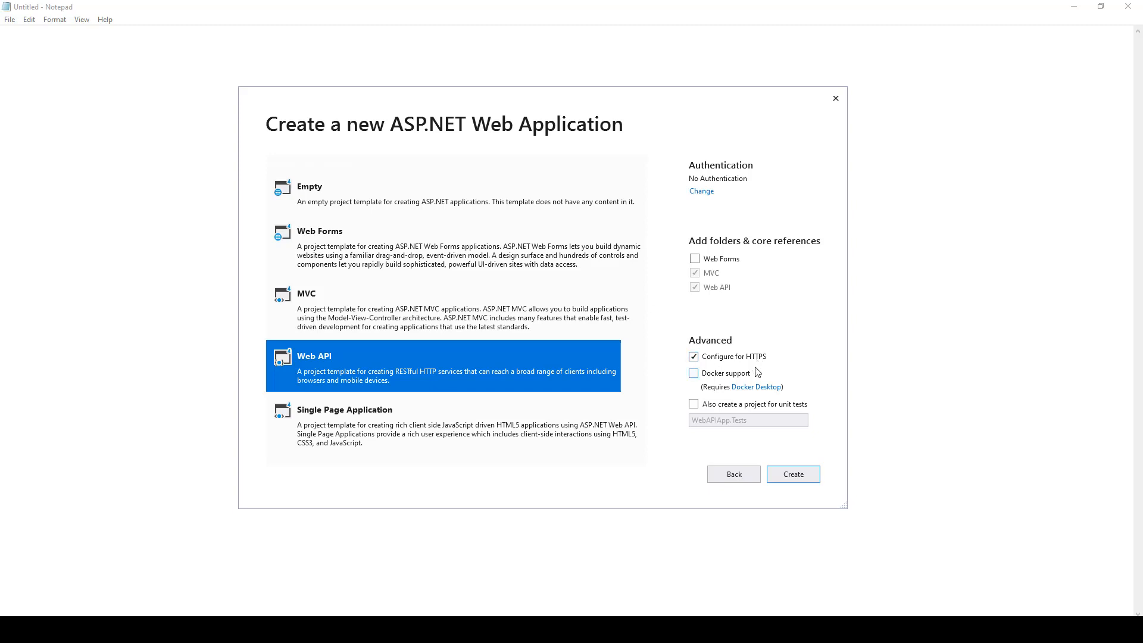
pyautogui.moveTo(792, 474)
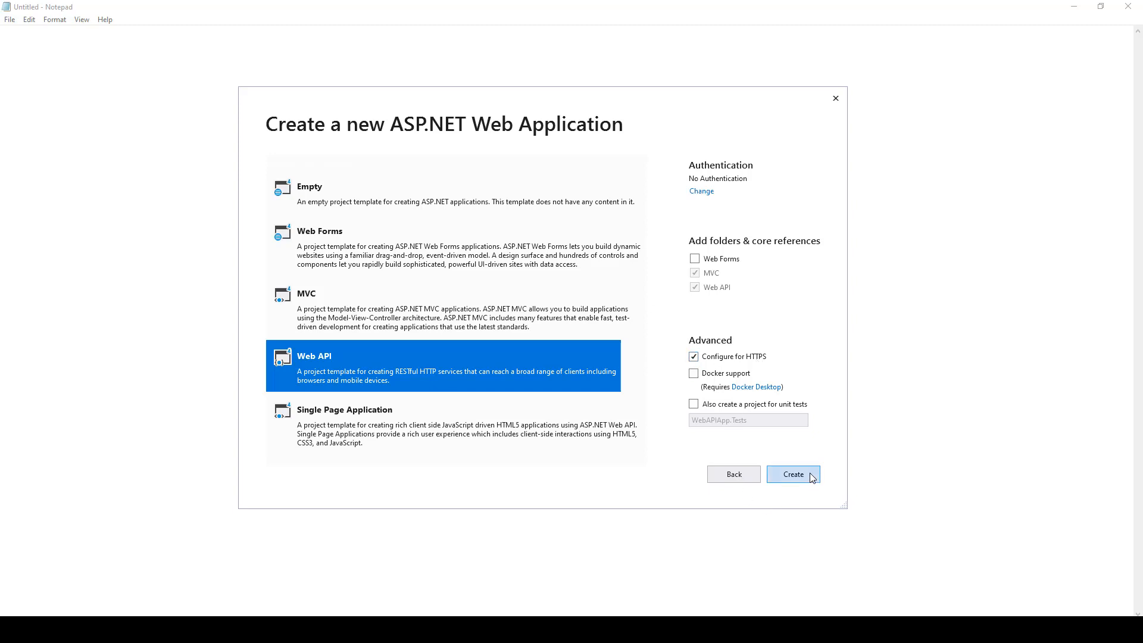
pyautogui.click(793, 473)
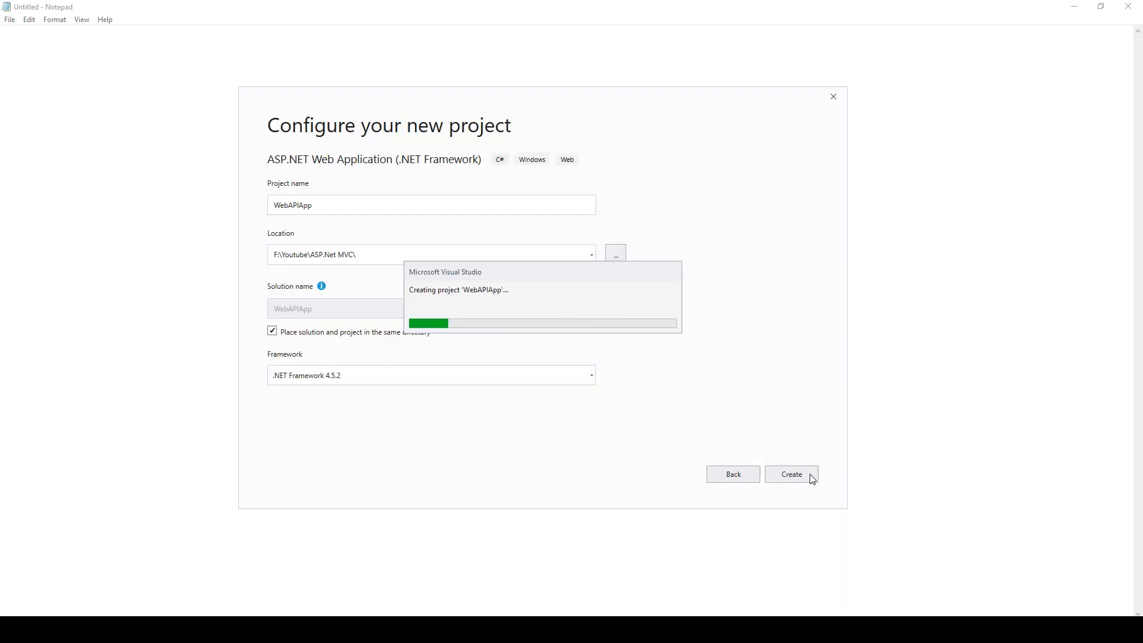
# Step: Show Solution Explorer, expand Controllers, and select ValuesController.cs
pyautogui.click(791, 474)
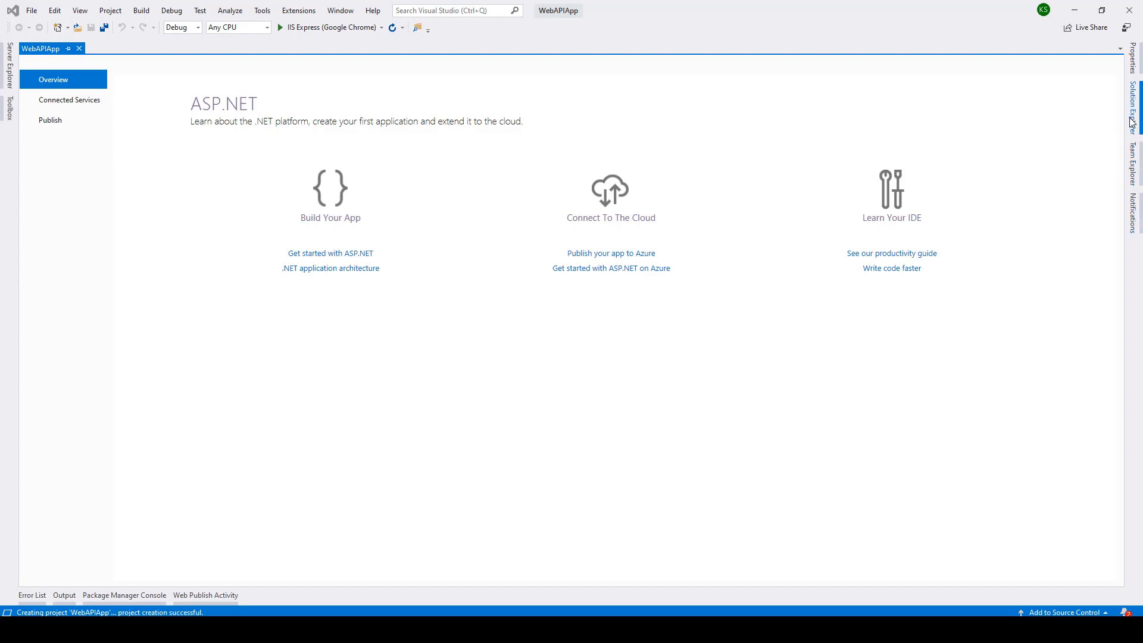
pyautogui.click(1133, 107)
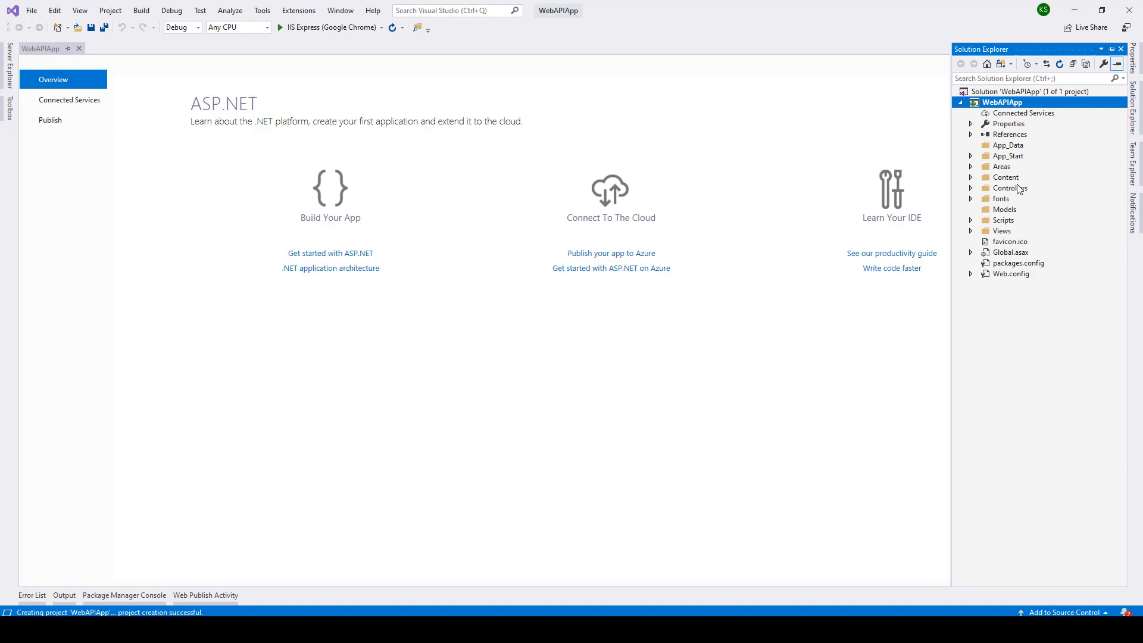
pyautogui.click(1010, 187)
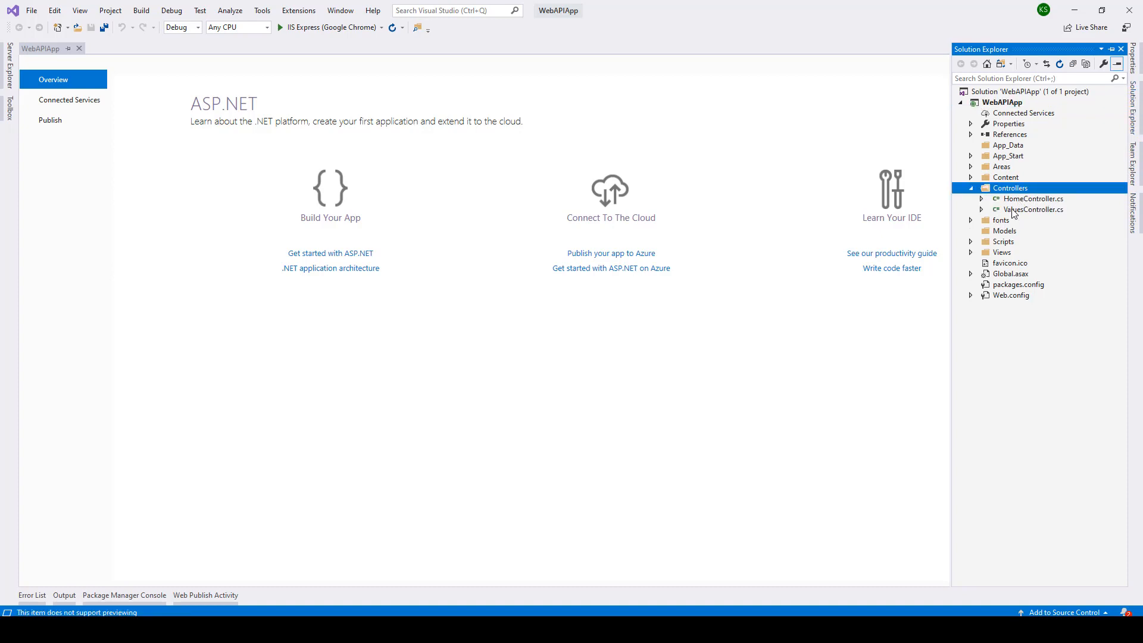
pyautogui.moveTo(1025, 213)
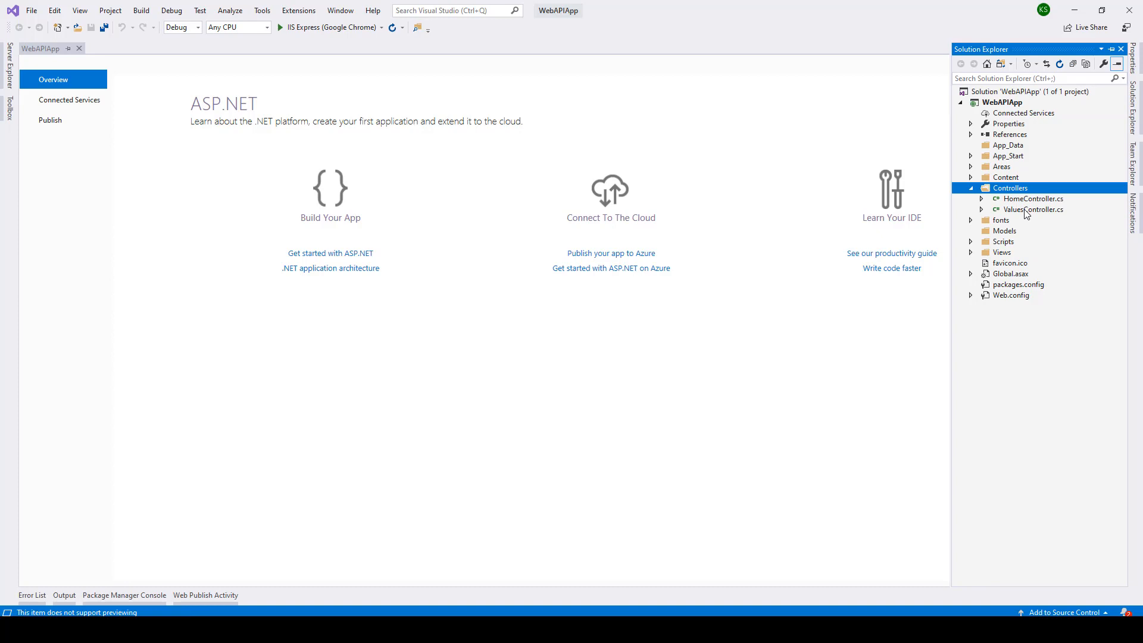
pyautogui.click(1033, 209)
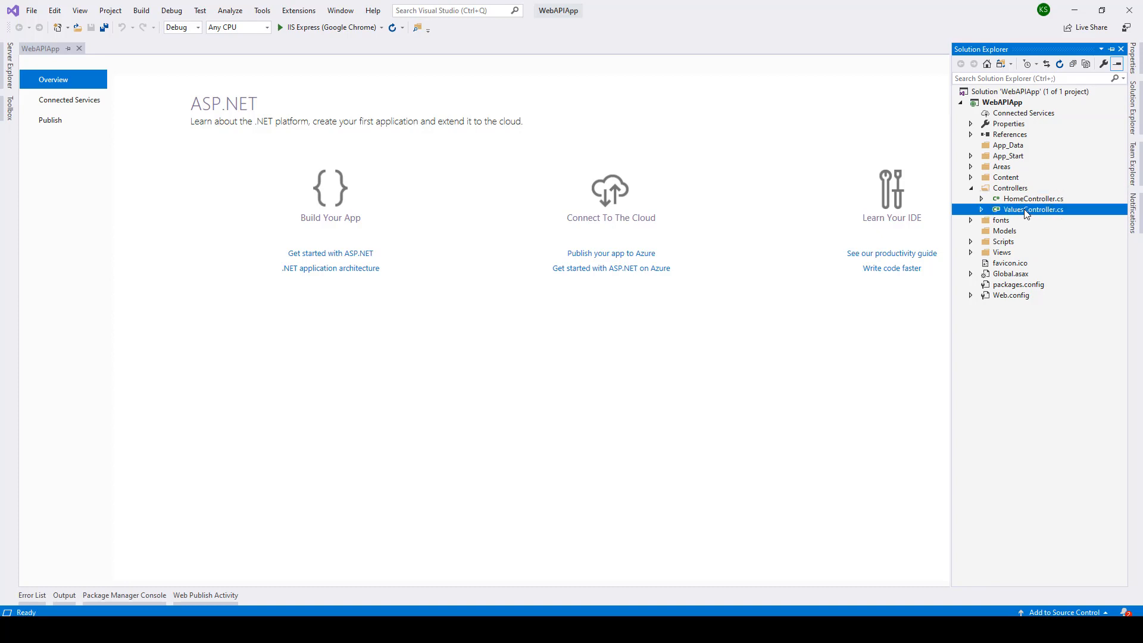
# Step: Document Get(int id) with summary 'Return a value' and returns 'string'
pyautogui.doubleClick(1032, 209)
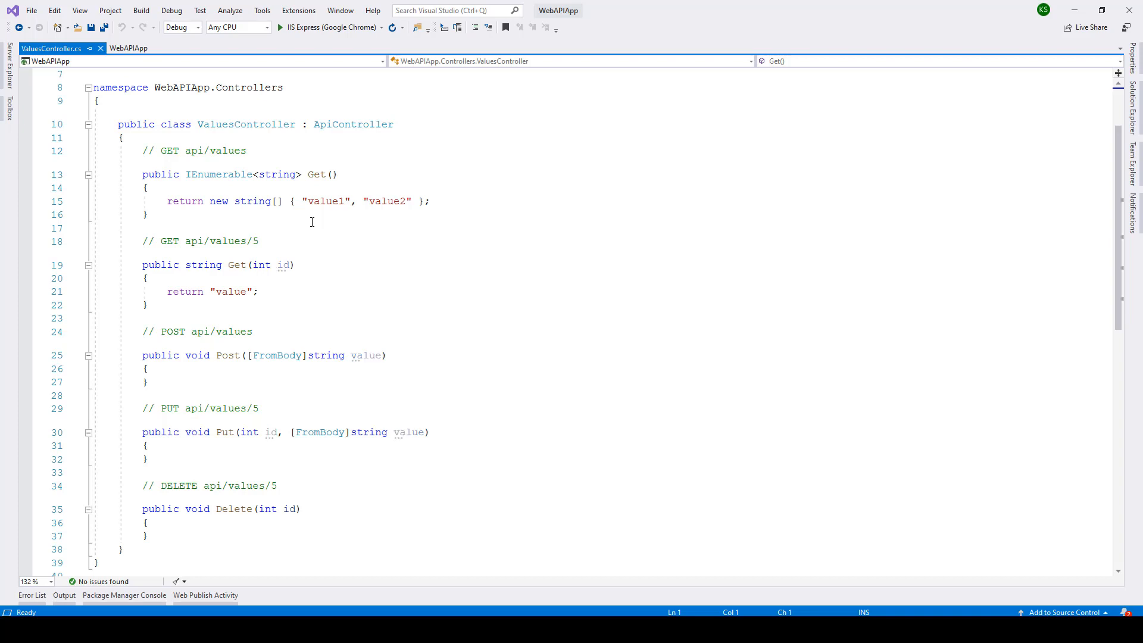
pyautogui.moveTo(325, 274)
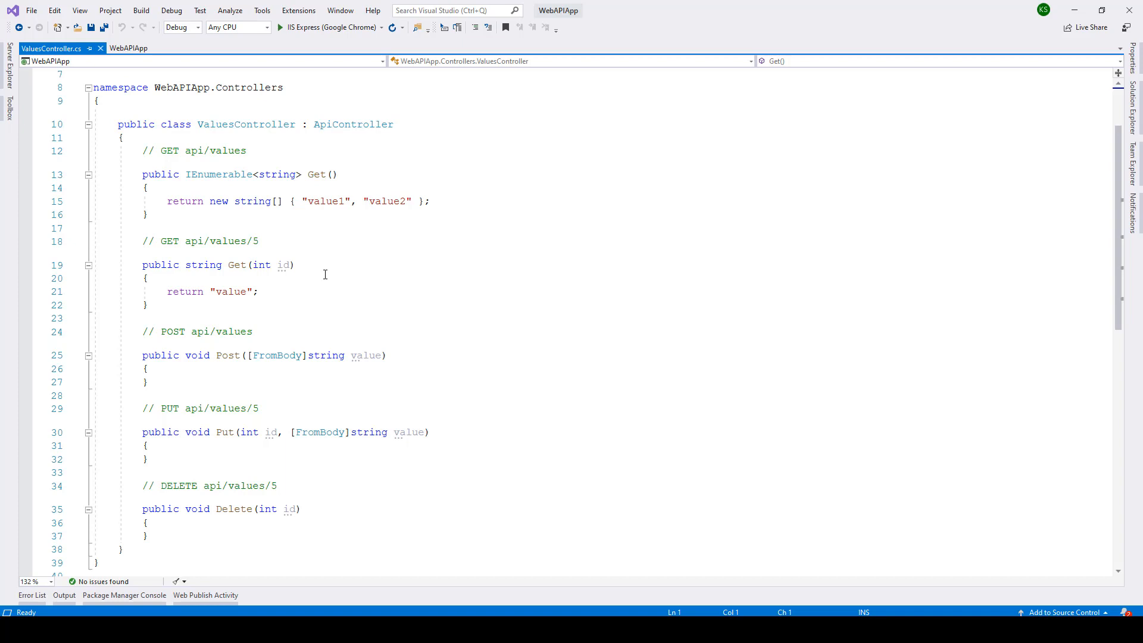
pyautogui.click(213, 264)
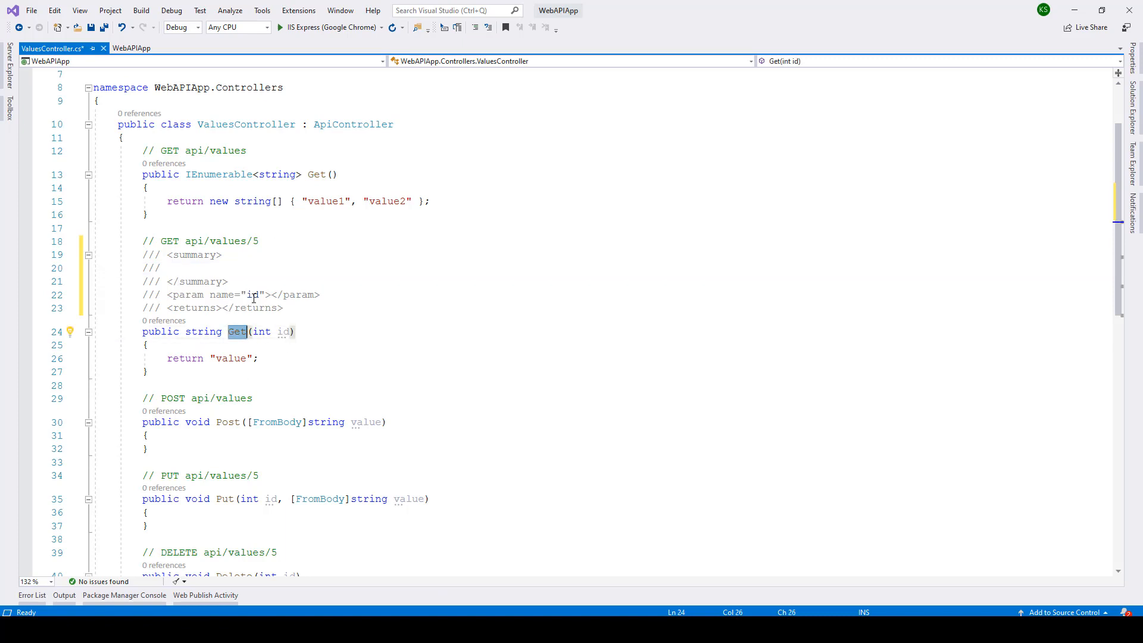
pyautogui.moveTo(241, 372)
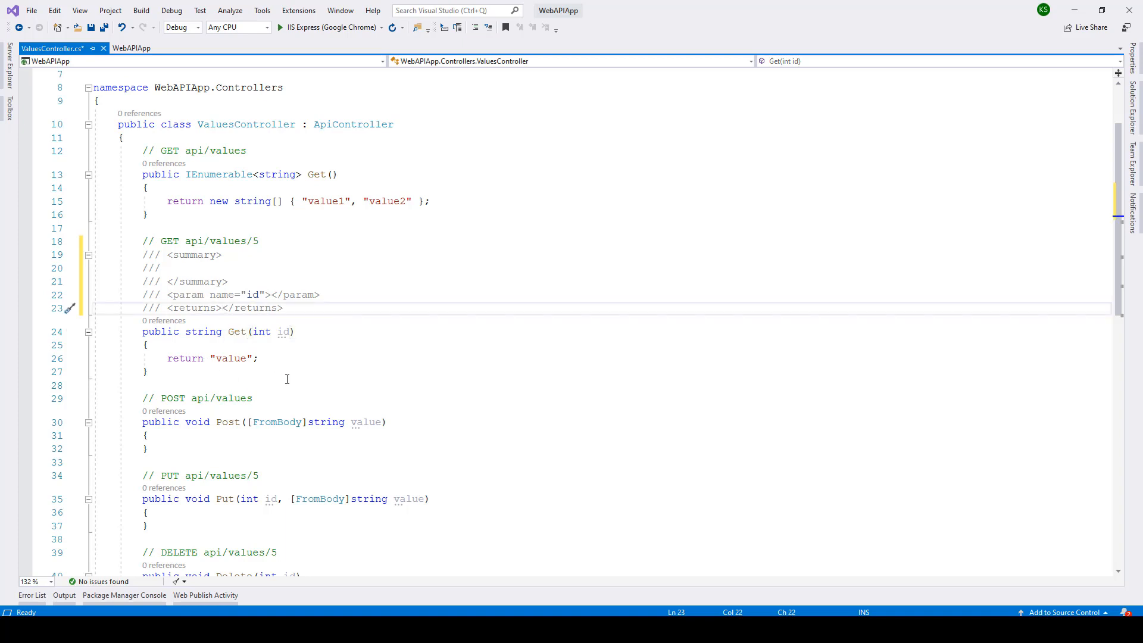
pyautogui.write('string')
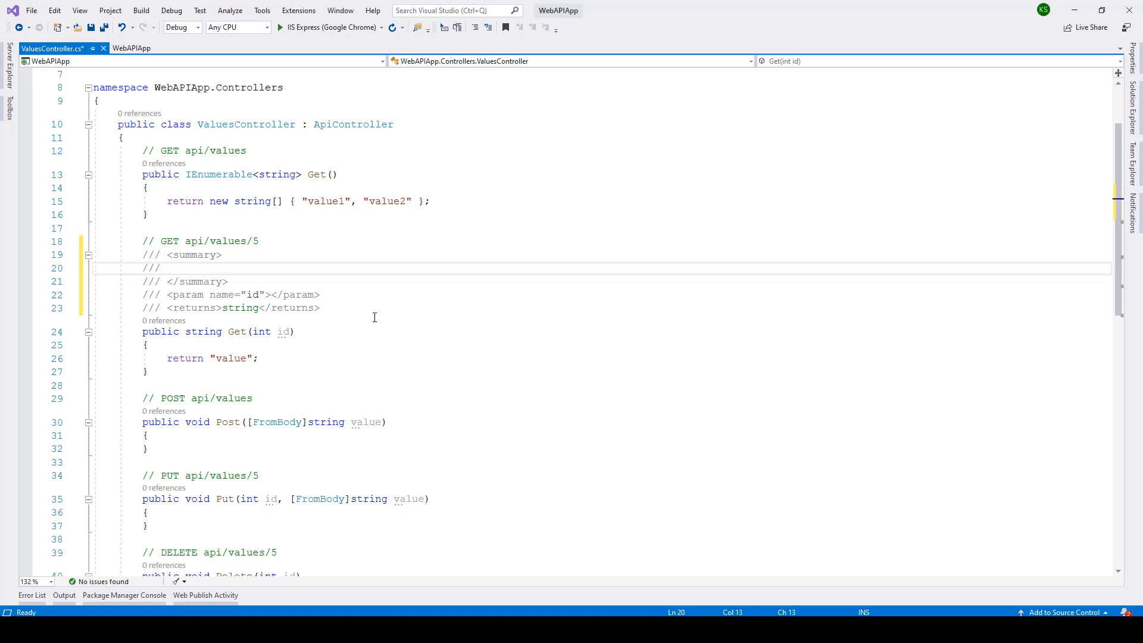
pyautogui.write('Return a')
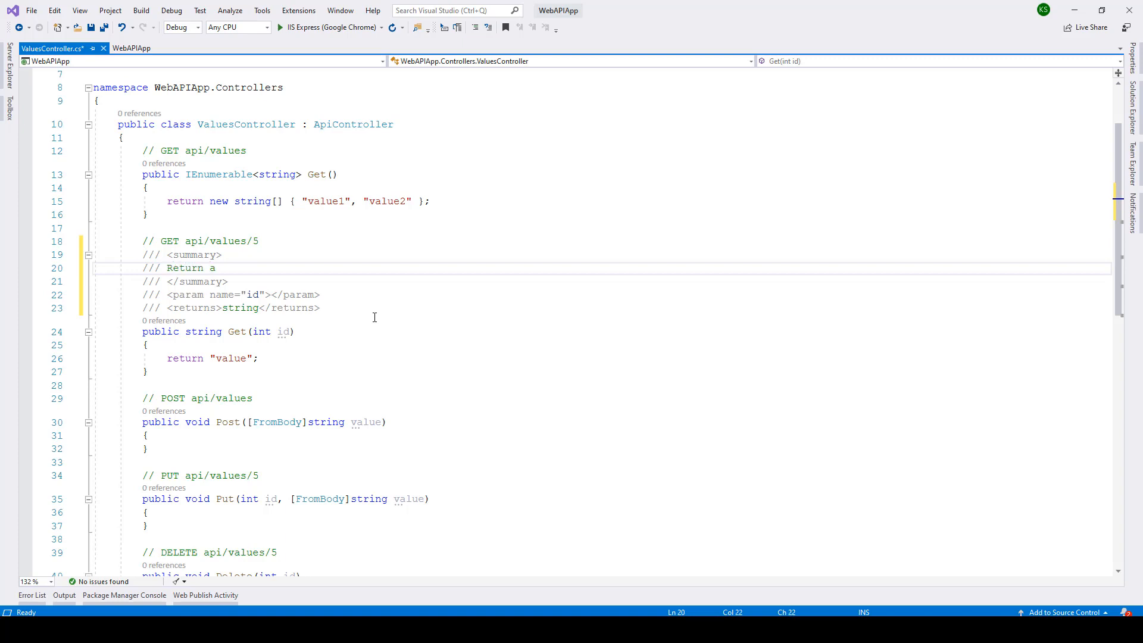
pyautogui.write('value')
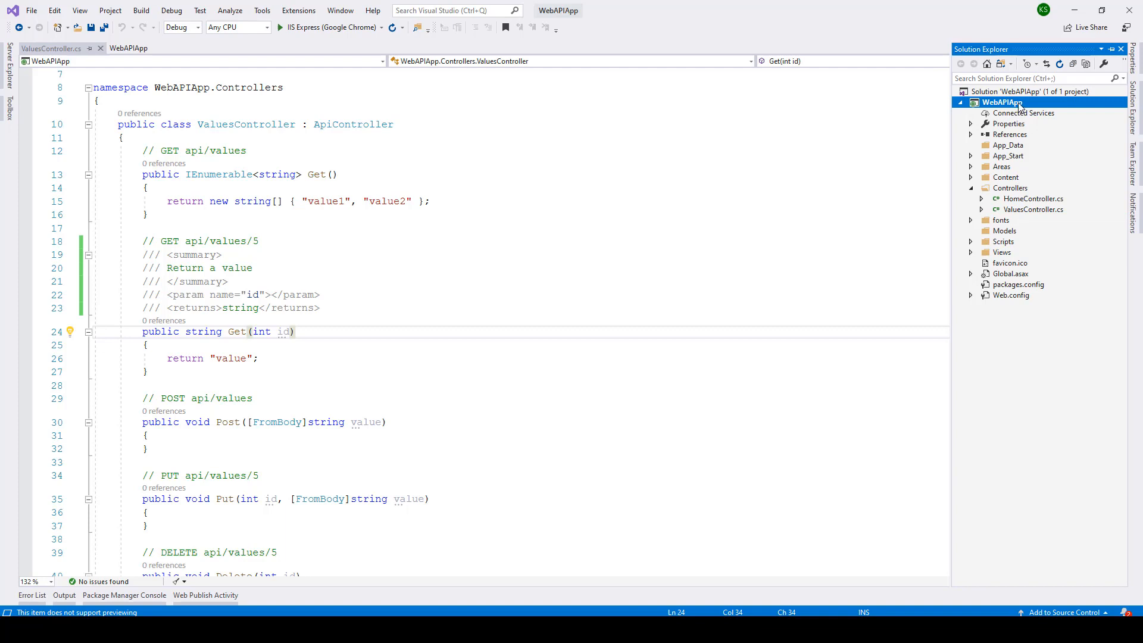
# Step: Enable XML documentation file output (bin\WebAPIApp.xml) in Build properties and expand Areas
pyautogui.rightClick(1000, 101)
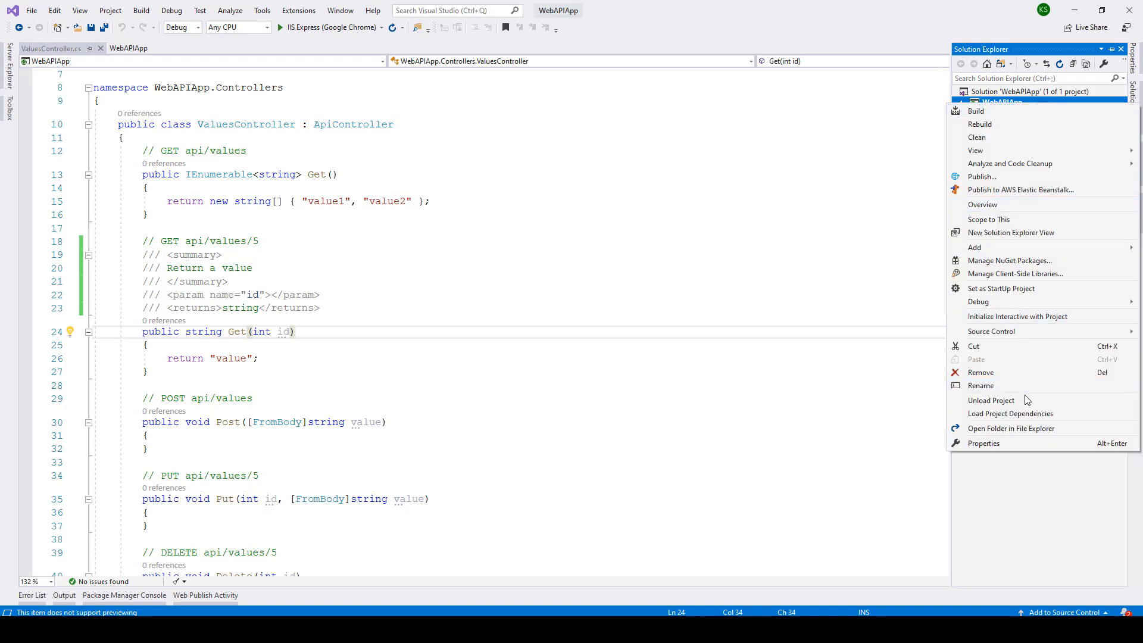
pyautogui.click(984, 443)
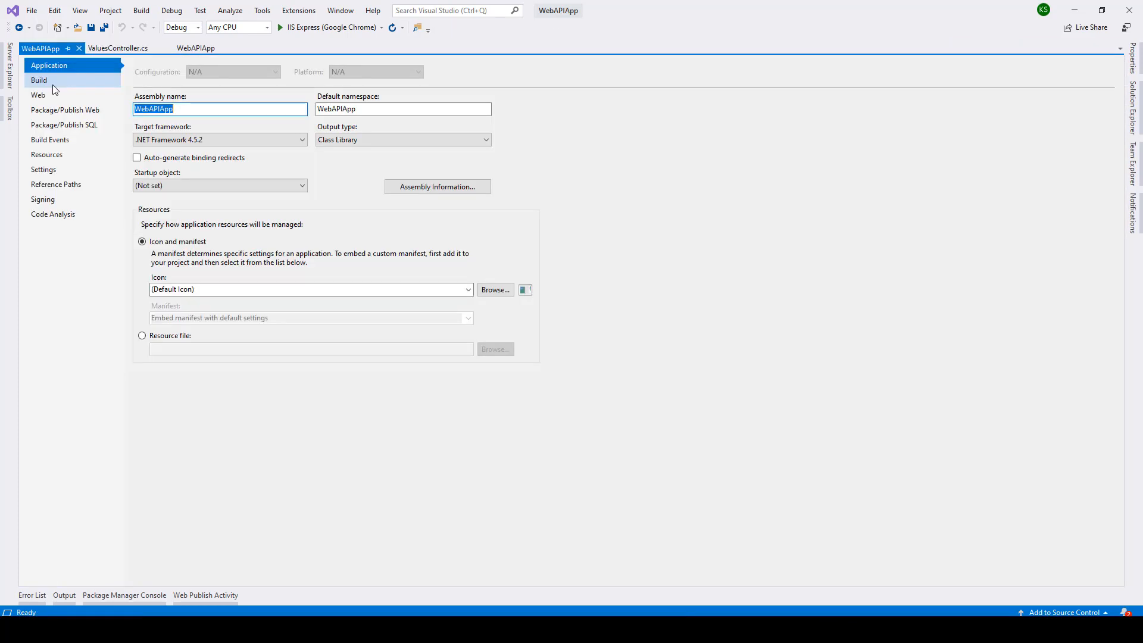
pyautogui.click(38, 81)
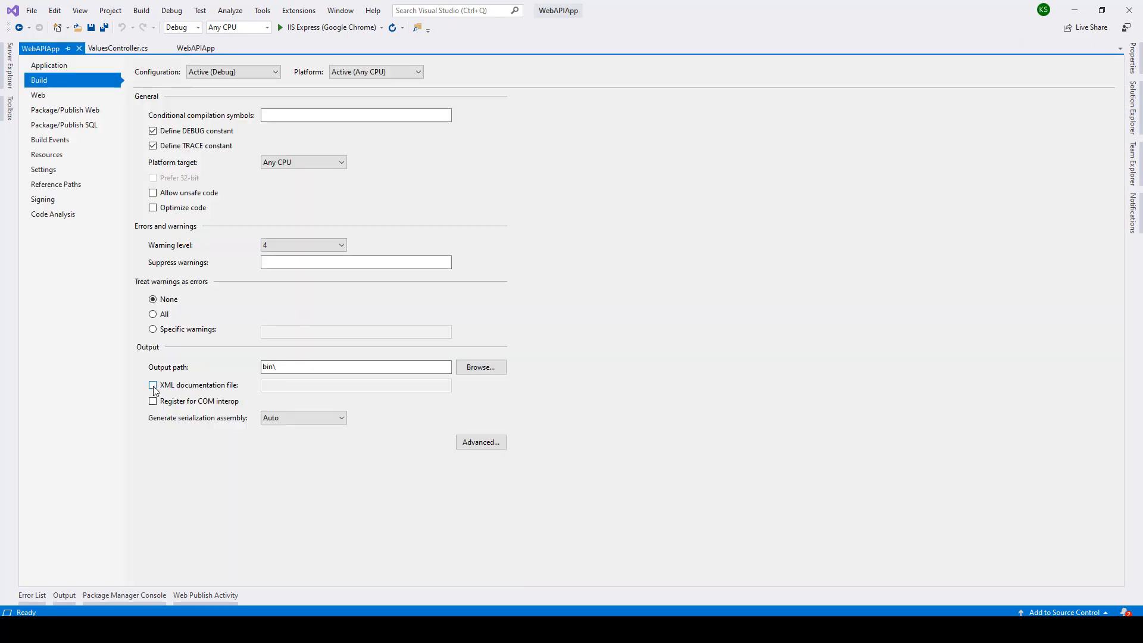
pyautogui.click(153, 385)
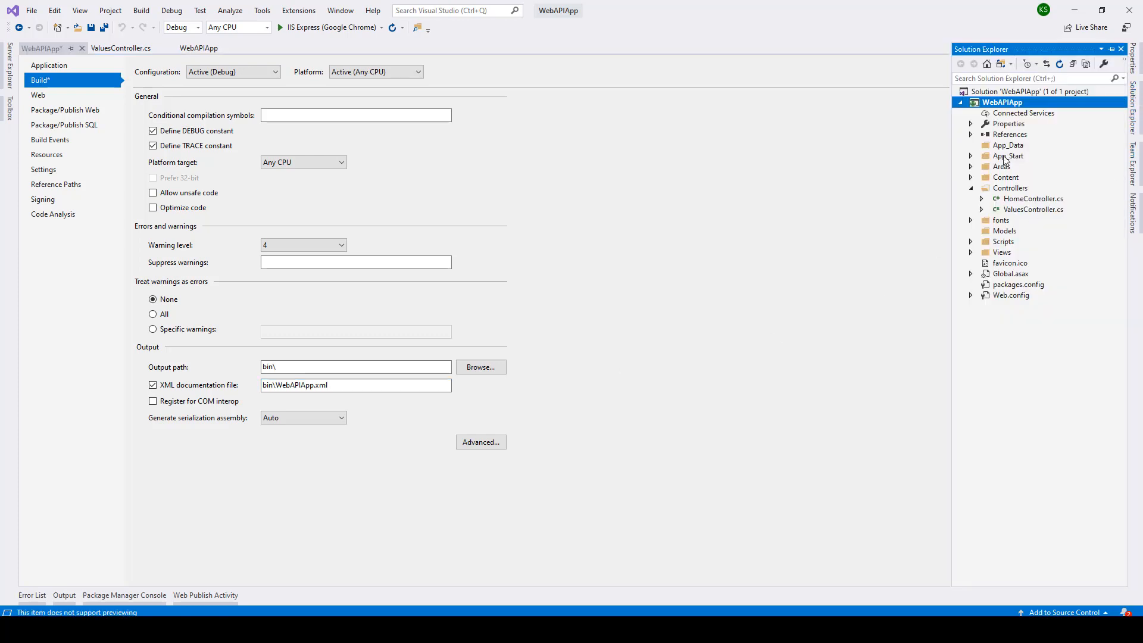
pyautogui.click(1008, 146)
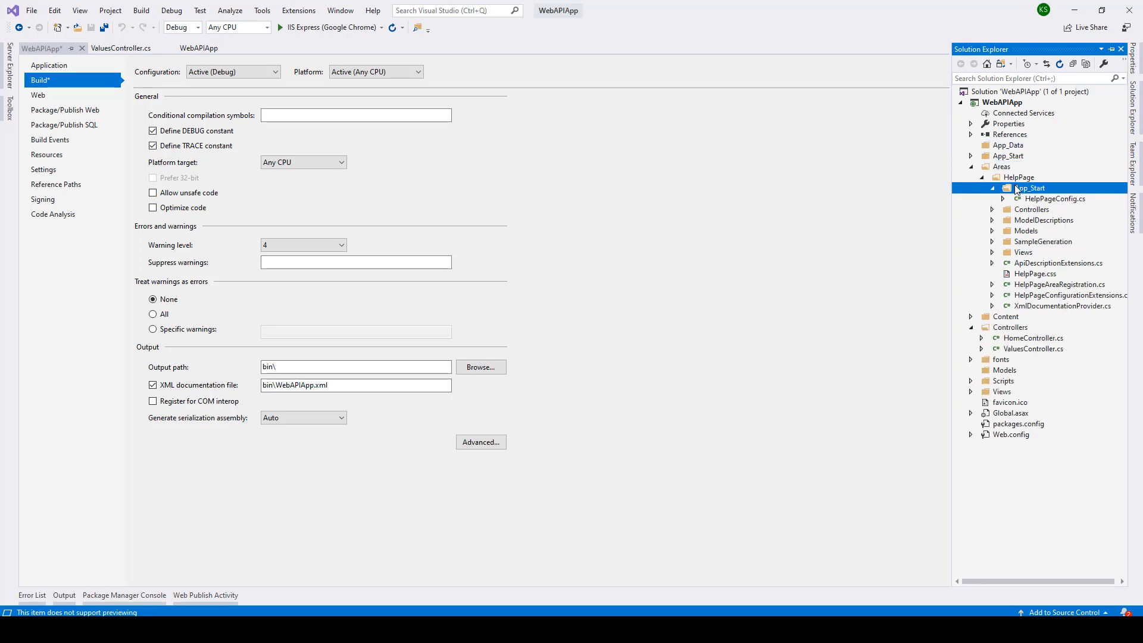
# Step: Uncomment the SetDocumentationProvider line in HelpPageConfig.cs and save
pyautogui.doubleClick(1055, 198)
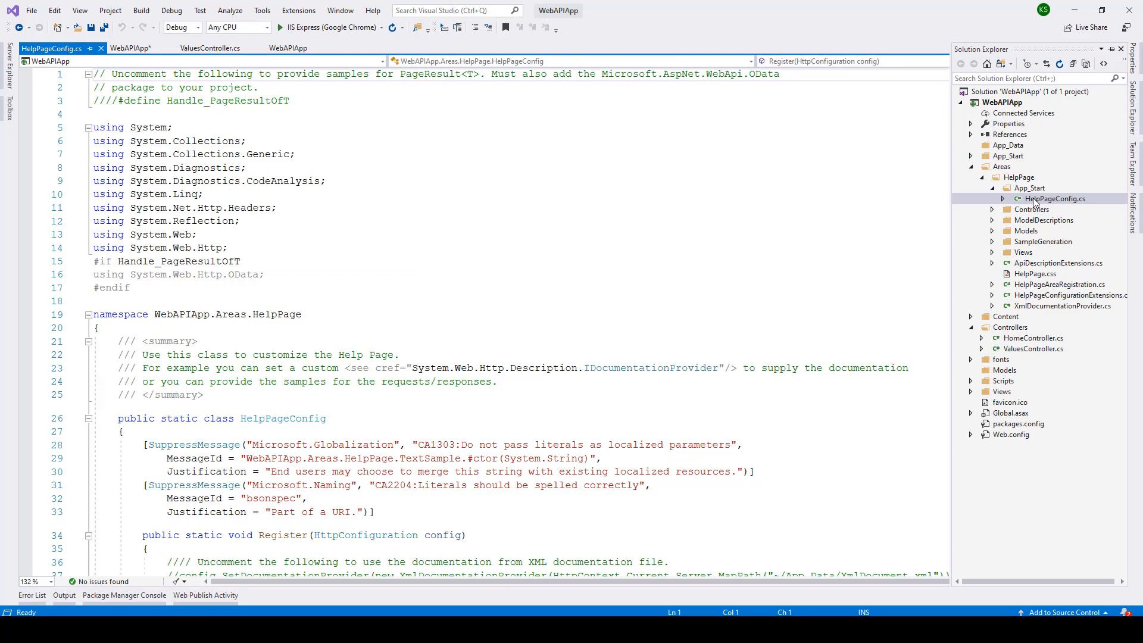
pyautogui.scroll(-3)
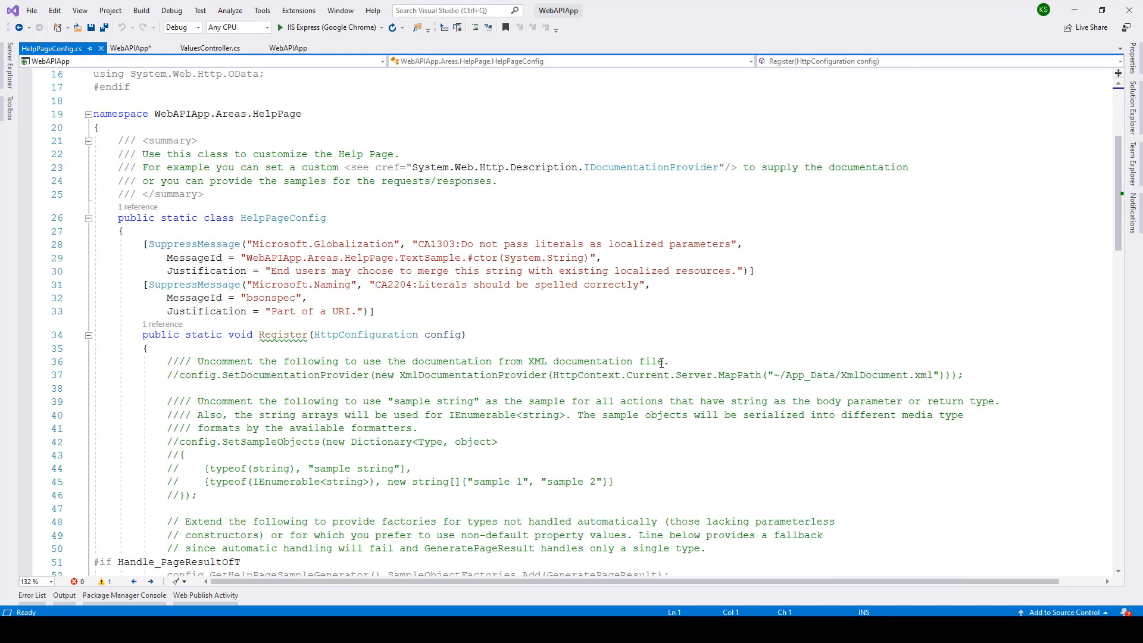
pyautogui.click(659, 374)
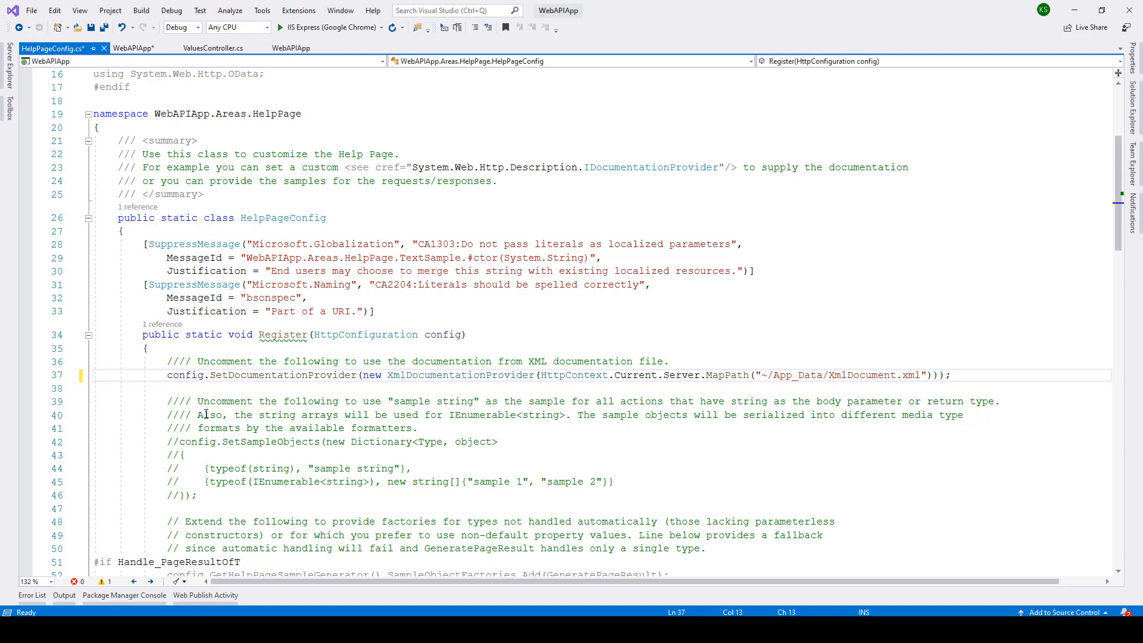
pyautogui.press('ctrl+s')
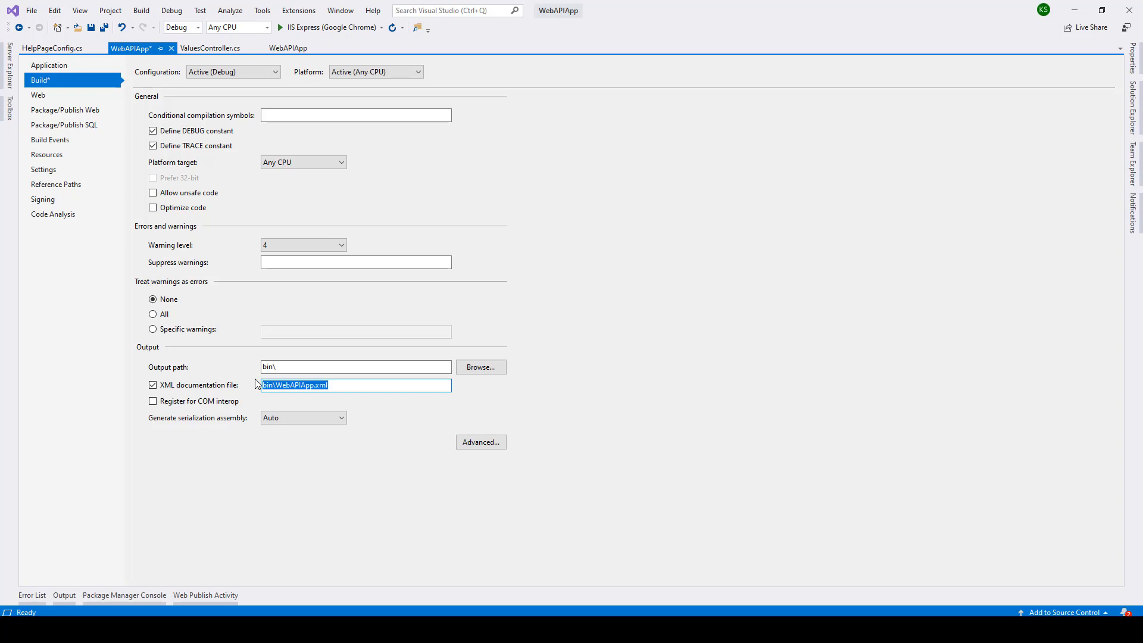
# Step: Set the XML documentation file path to App_Data/XmlDocument.xml
pyautogui.write('App_Data/XmlDocument.xml')
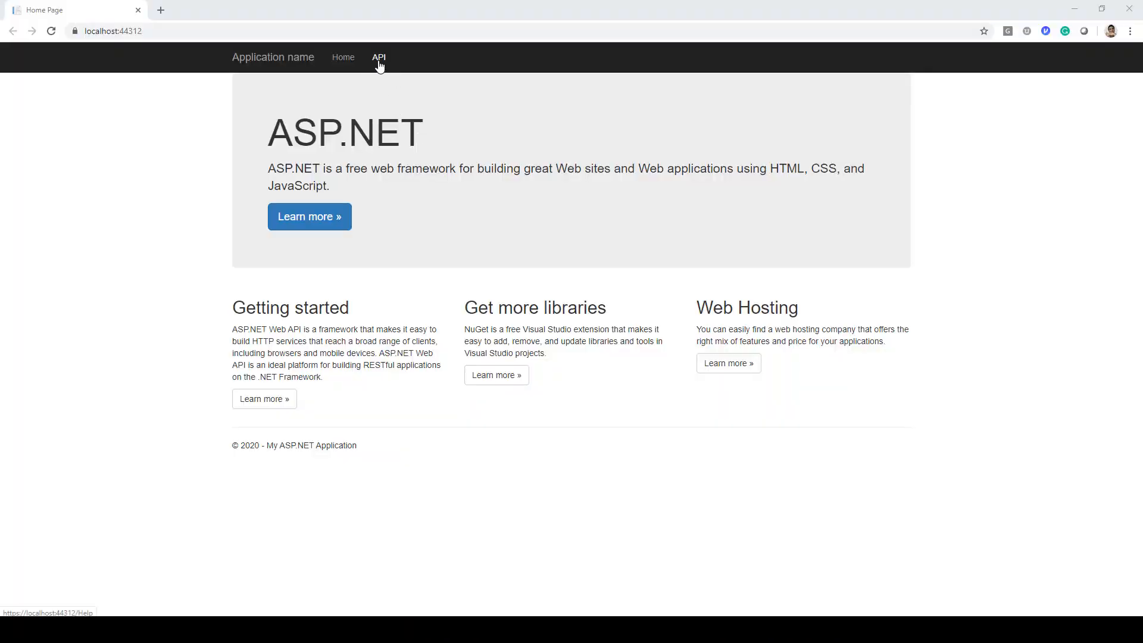
# Step: Open the API Help Page from the site's API navigation link
pyautogui.click(379, 58)
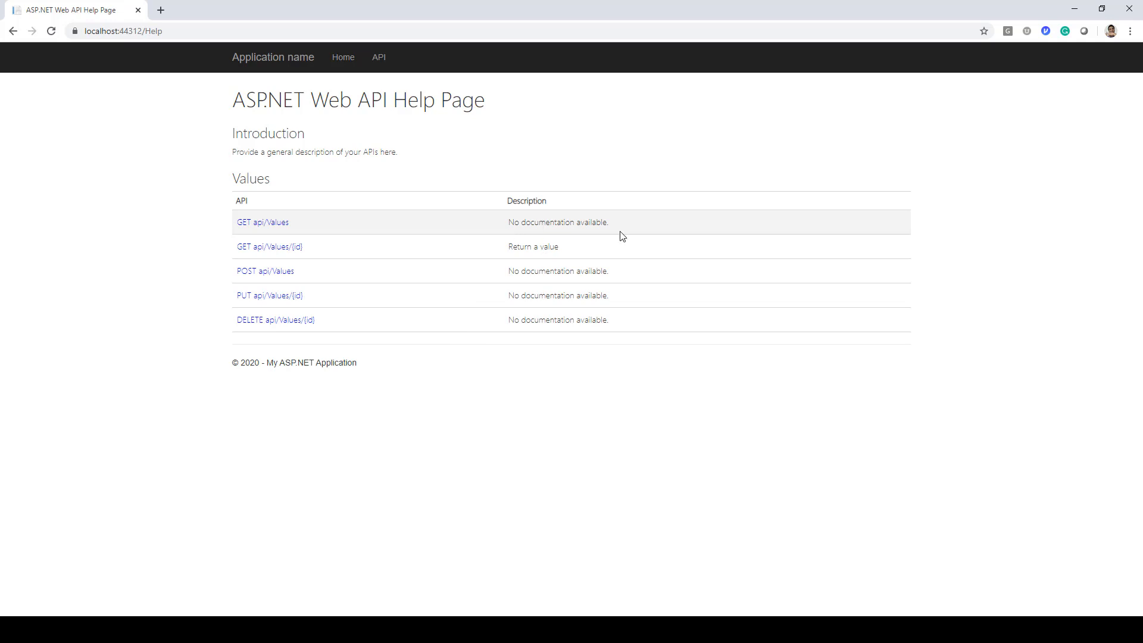
pyautogui.moveTo(270, 246)
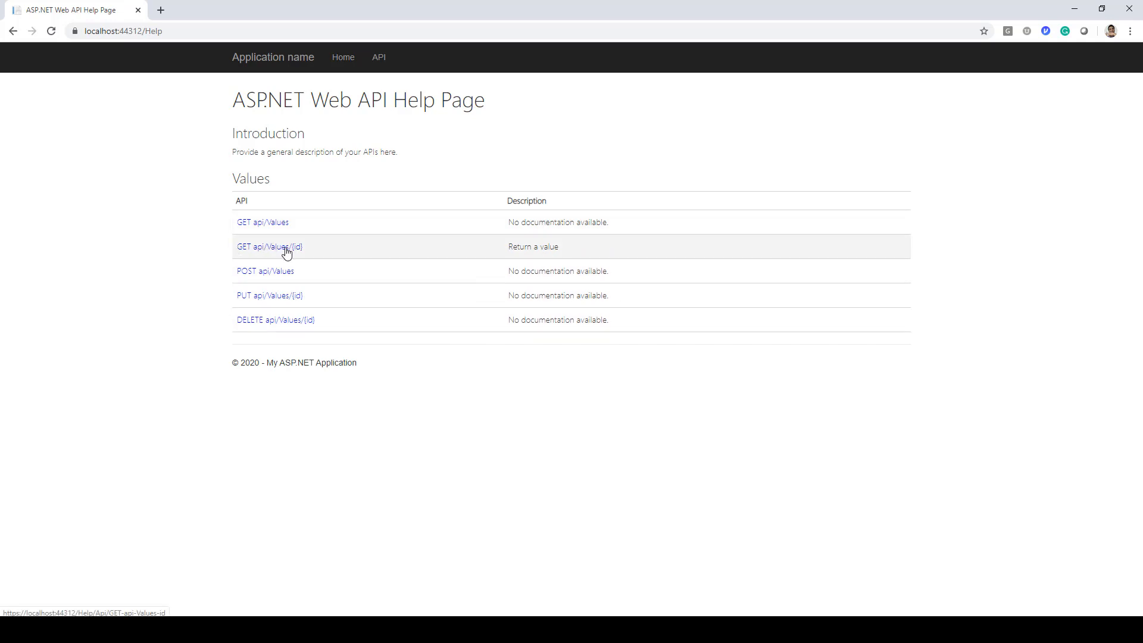